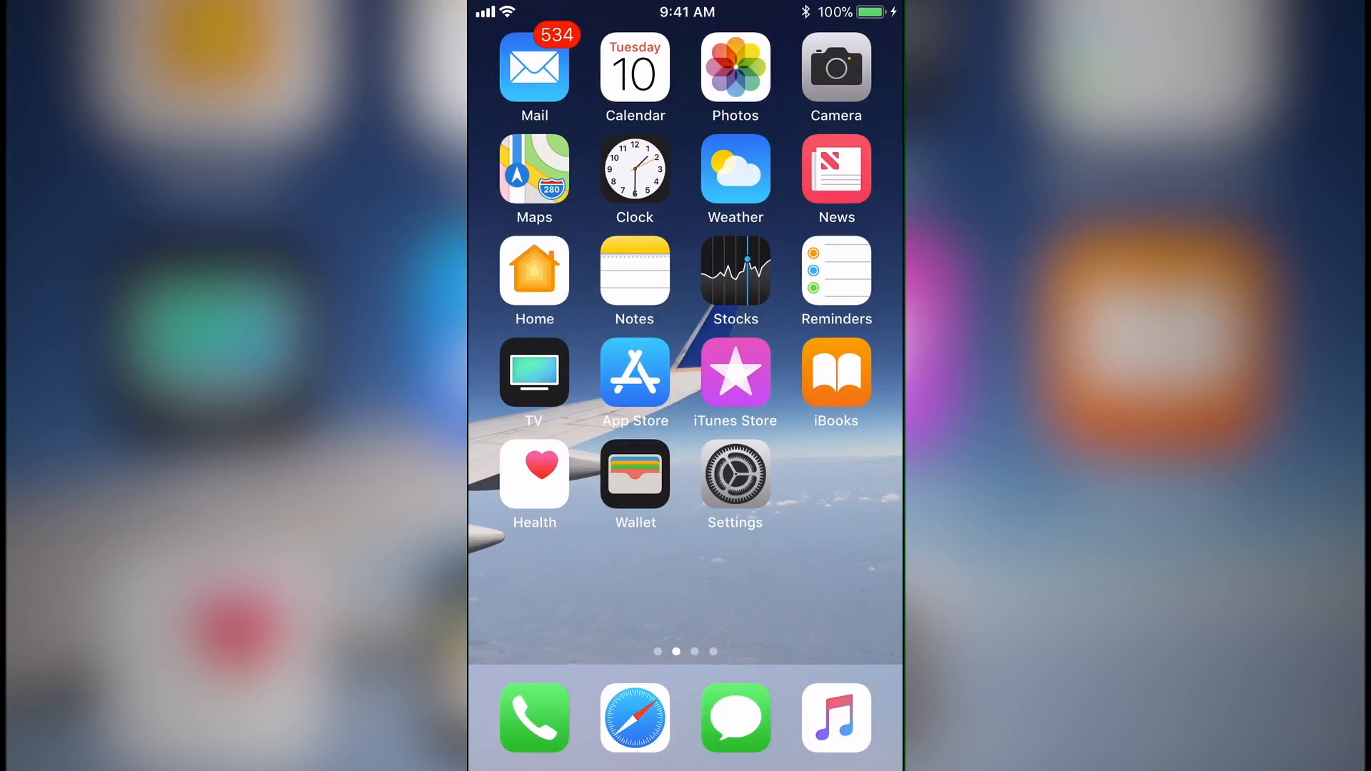
In Settings > Control Center customization, add Screen Recording to the included controls
scroll("left", 3)
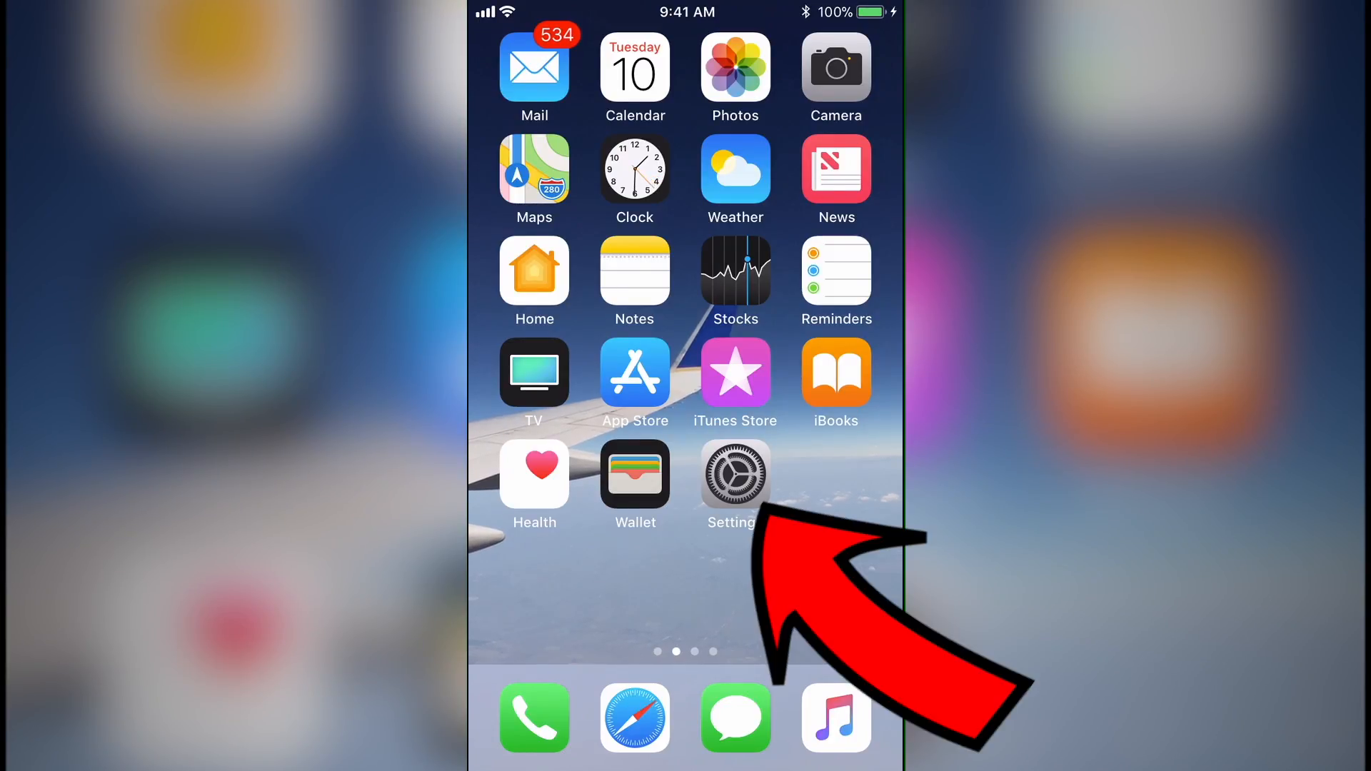
left_click(734, 474)
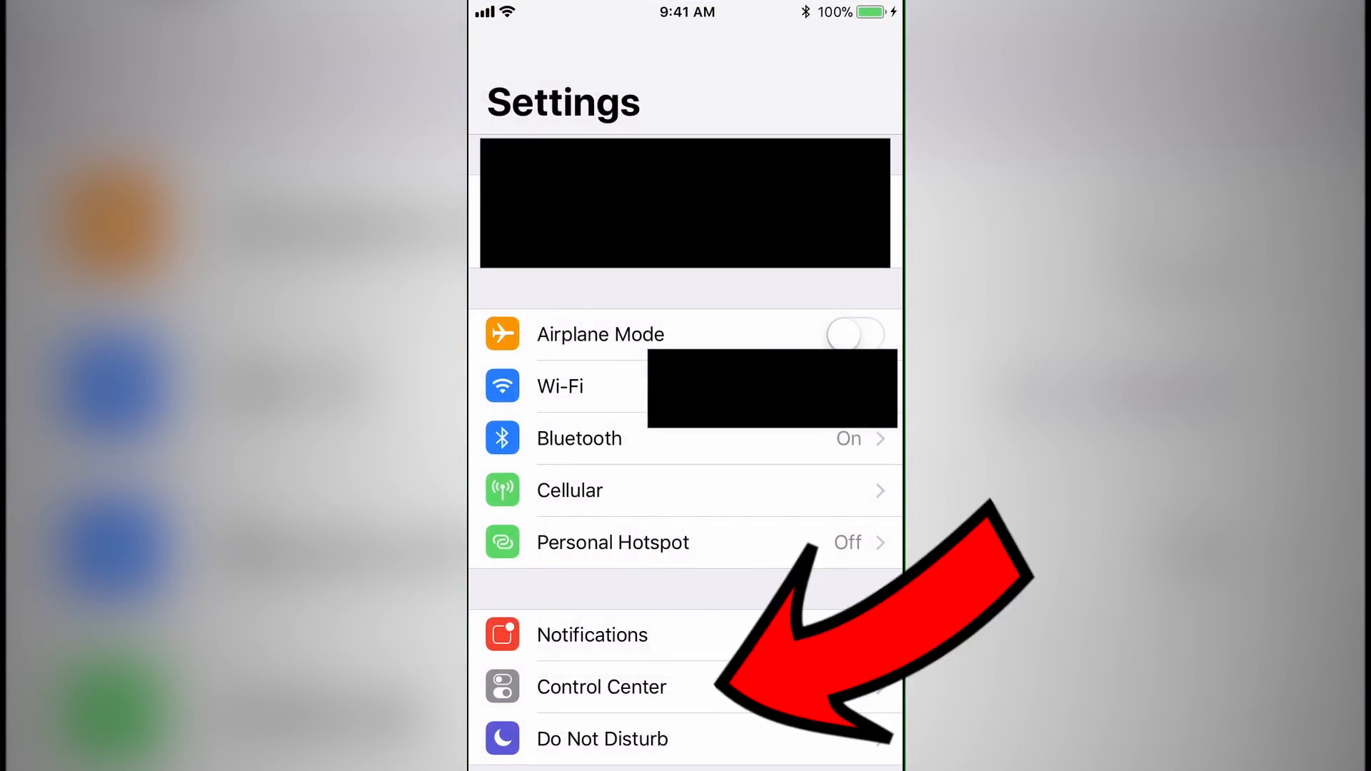
left_click(602, 688)
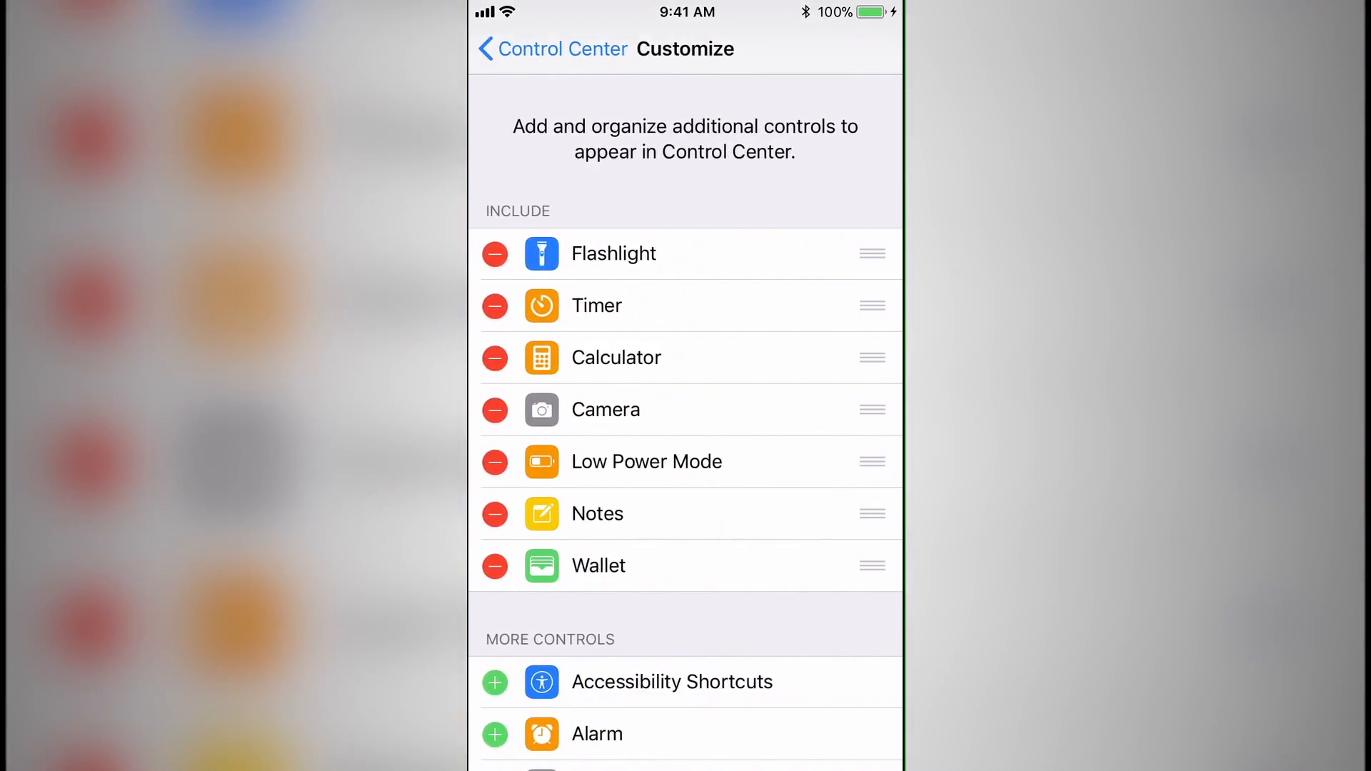
scroll("down", 3)
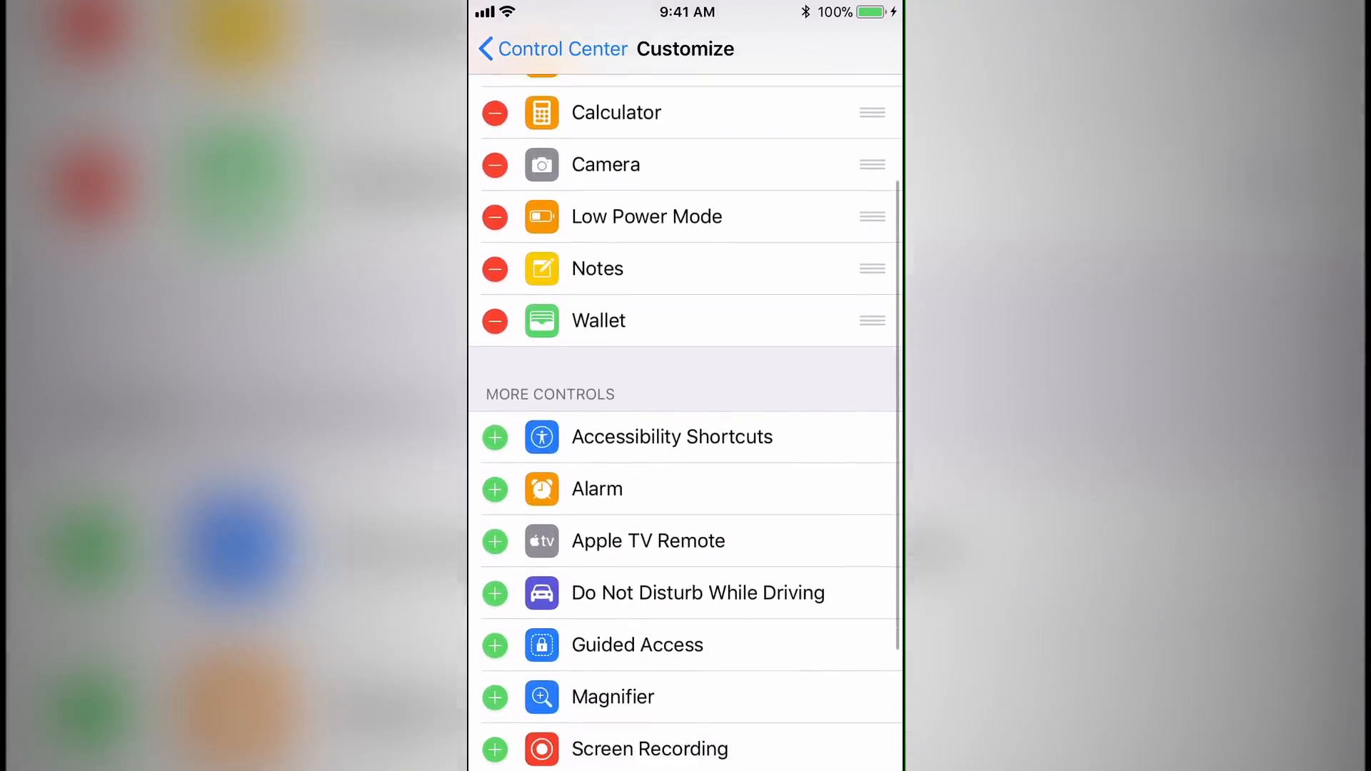
scroll("down", 3)
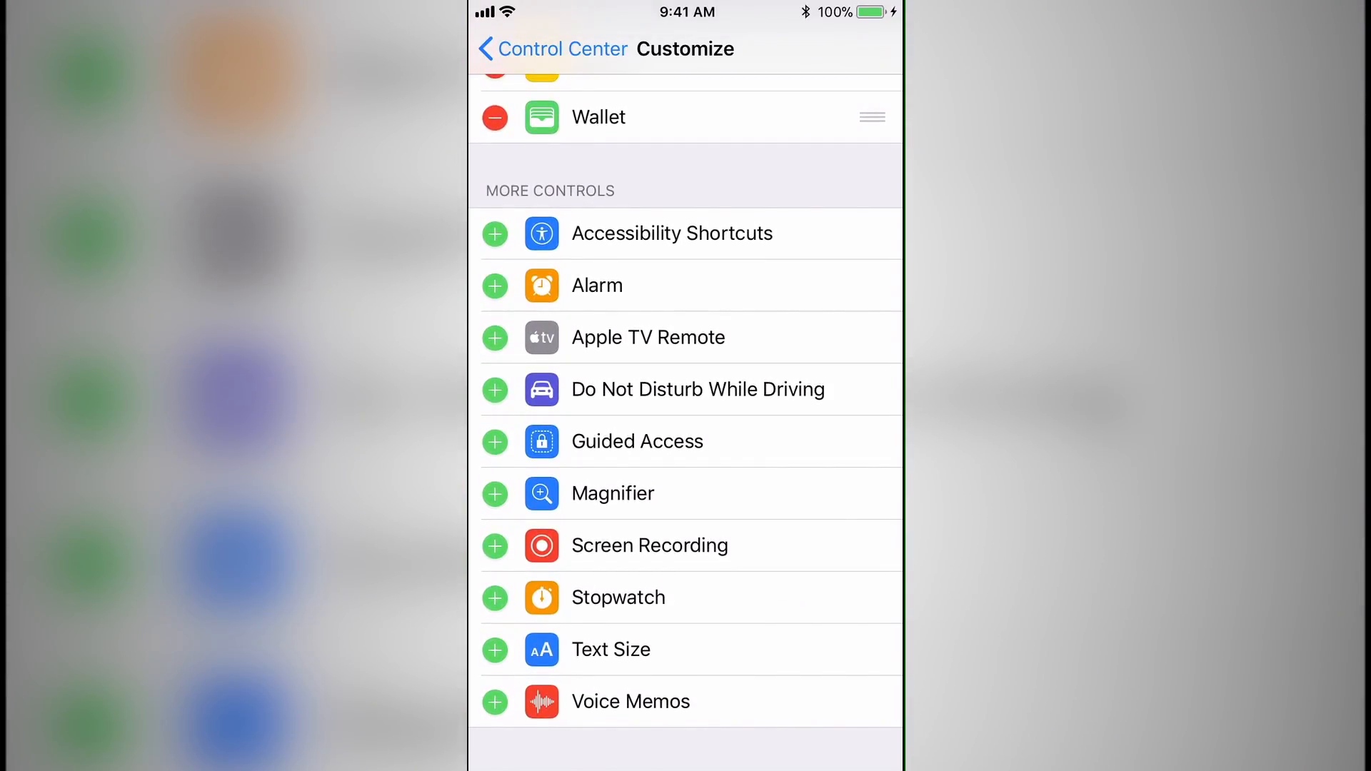
left_click(495, 546)
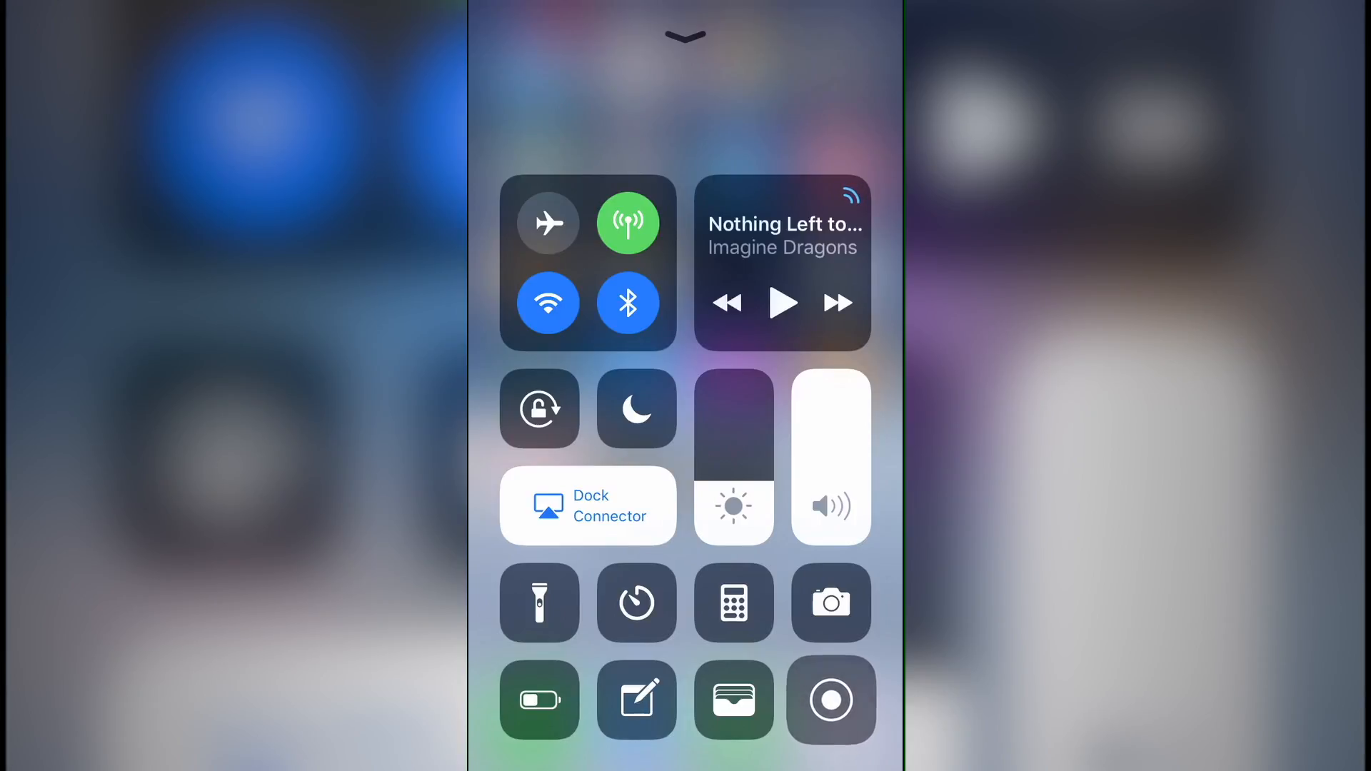
Bring up the Screen Recording options from Control Center's record button
left_click(831, 700)
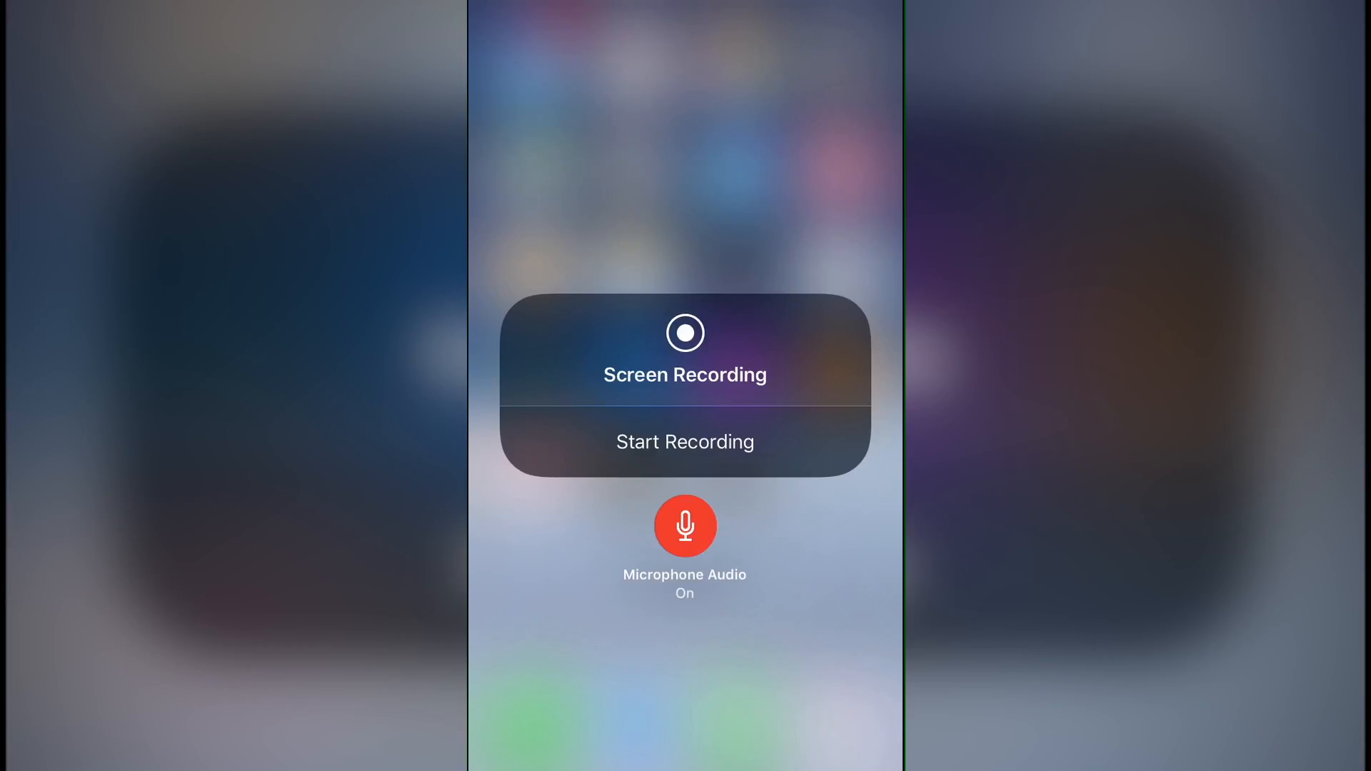
Toggle Microphone Audio off and back on, then start the screen recording
left_click(684, 526)
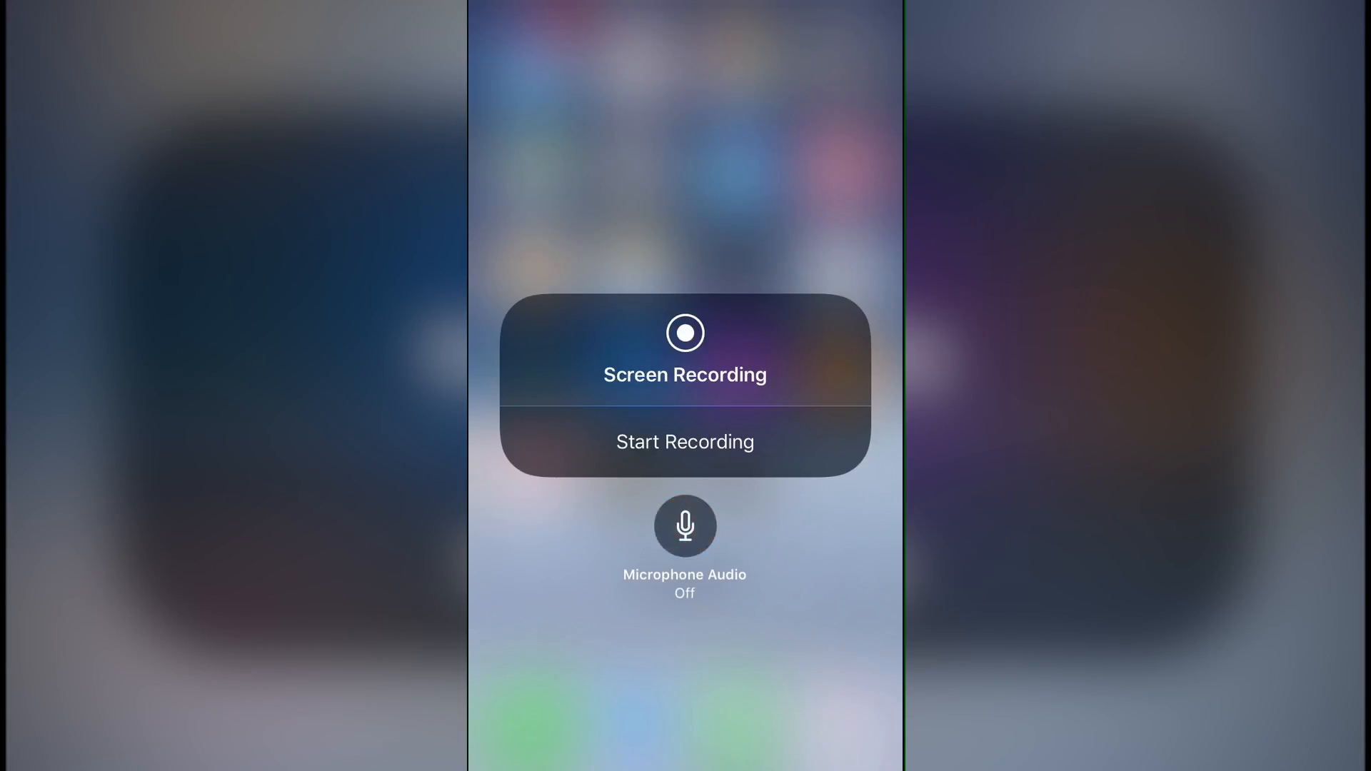
left_click(684, 527)
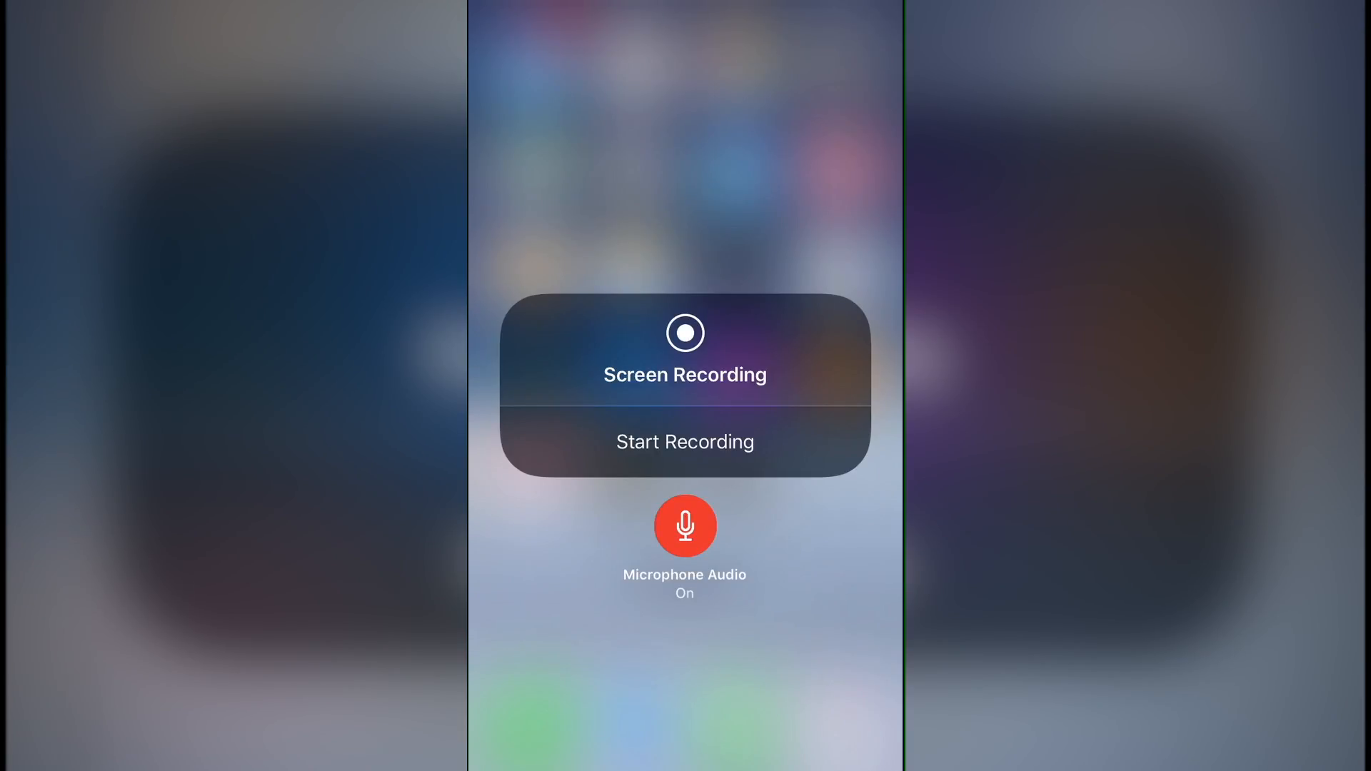
left_click(685, 442)
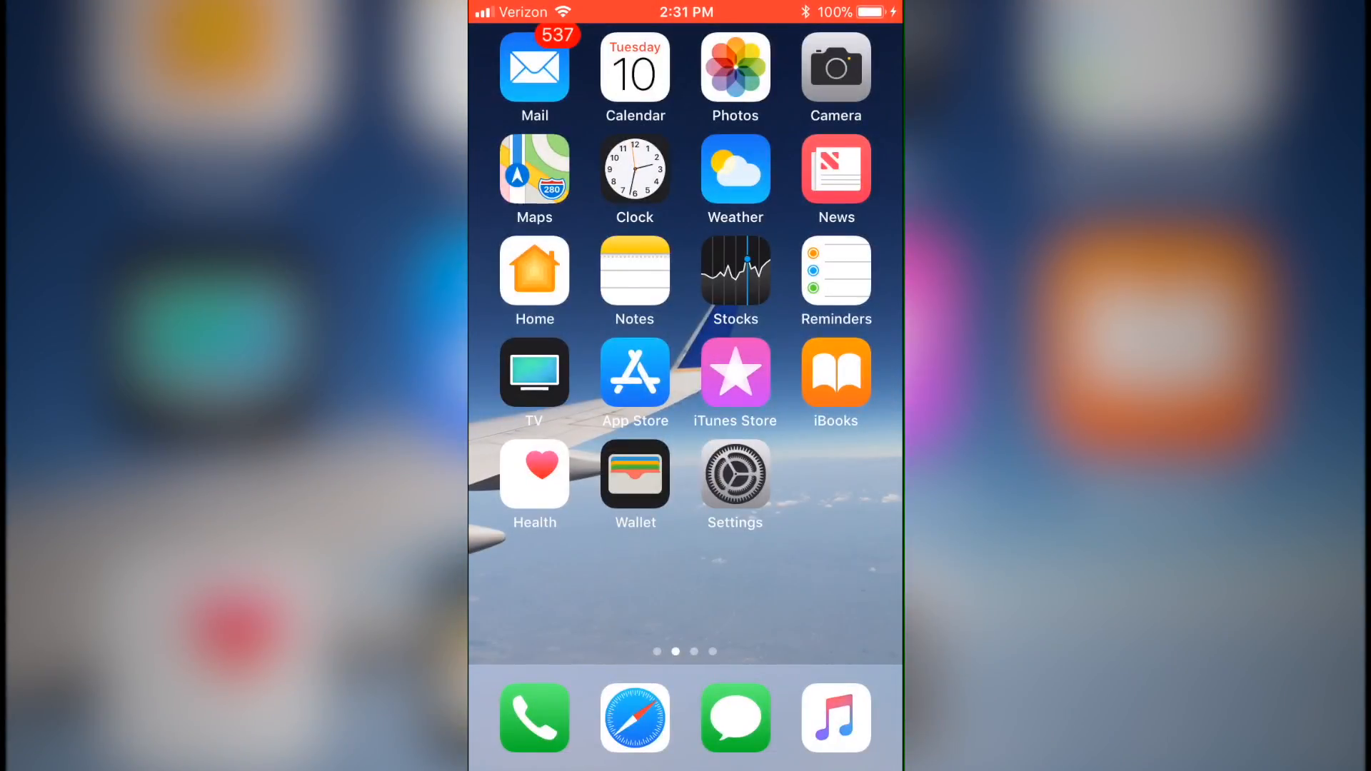
Swipe to the last Home Screen page holding the game apps
scroll("left", 3)
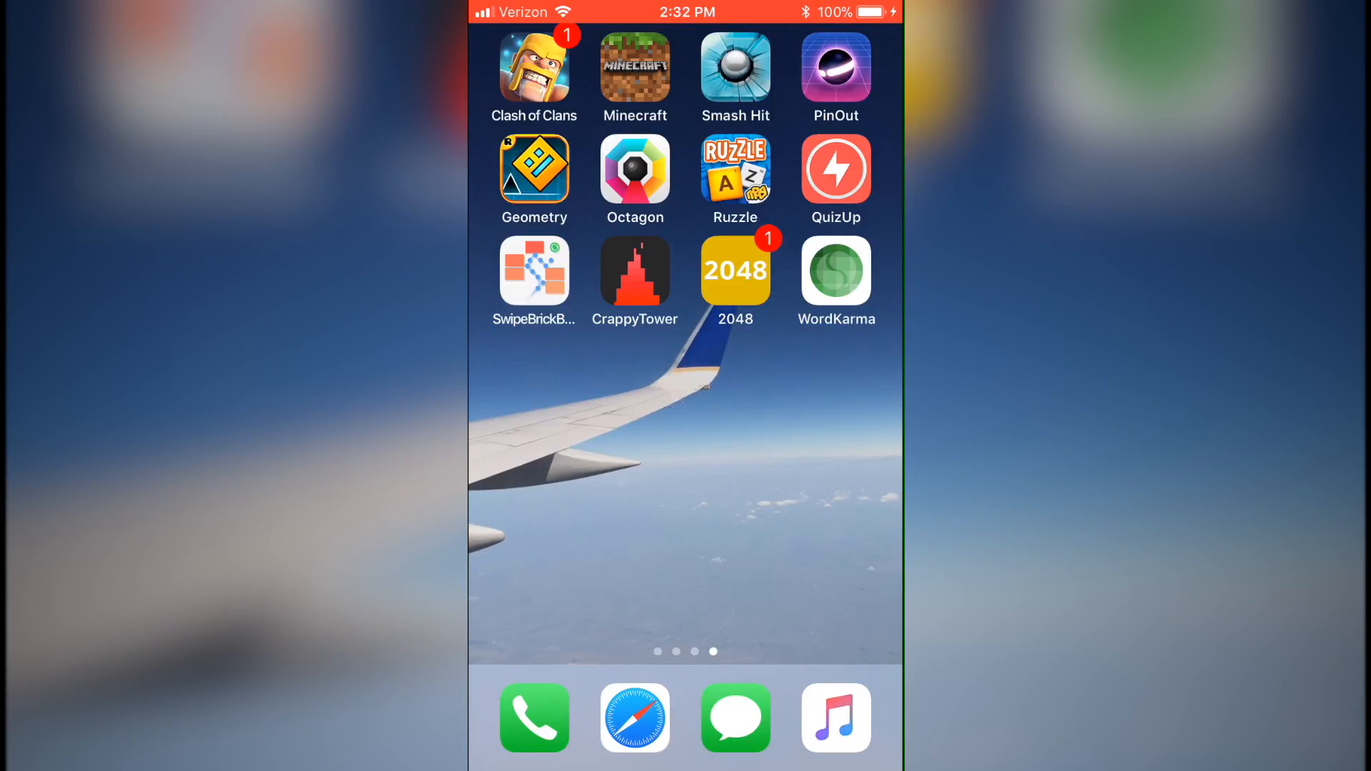
Launch Minecraft and browse the server list under Play > Servers
left_click(635, 69)
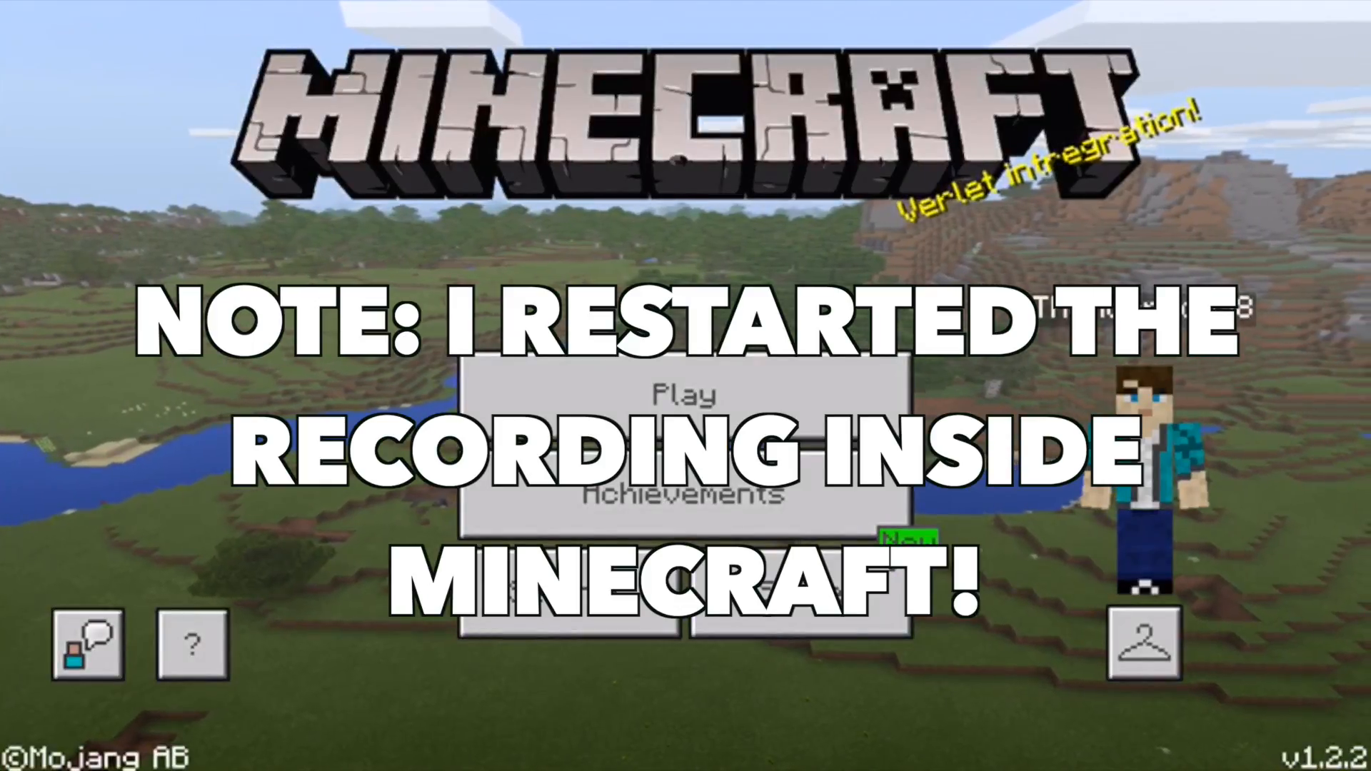
left_click(680, 396)
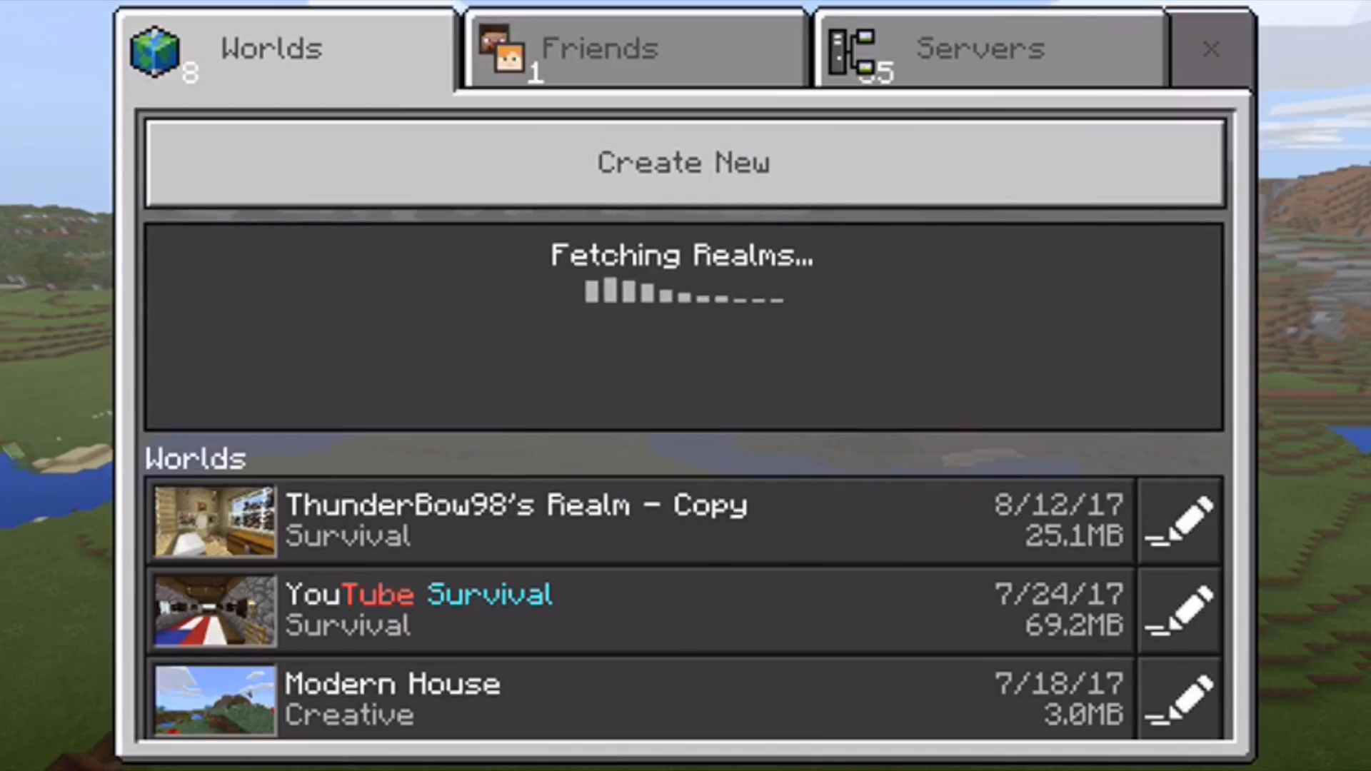
left_click(975, 46)
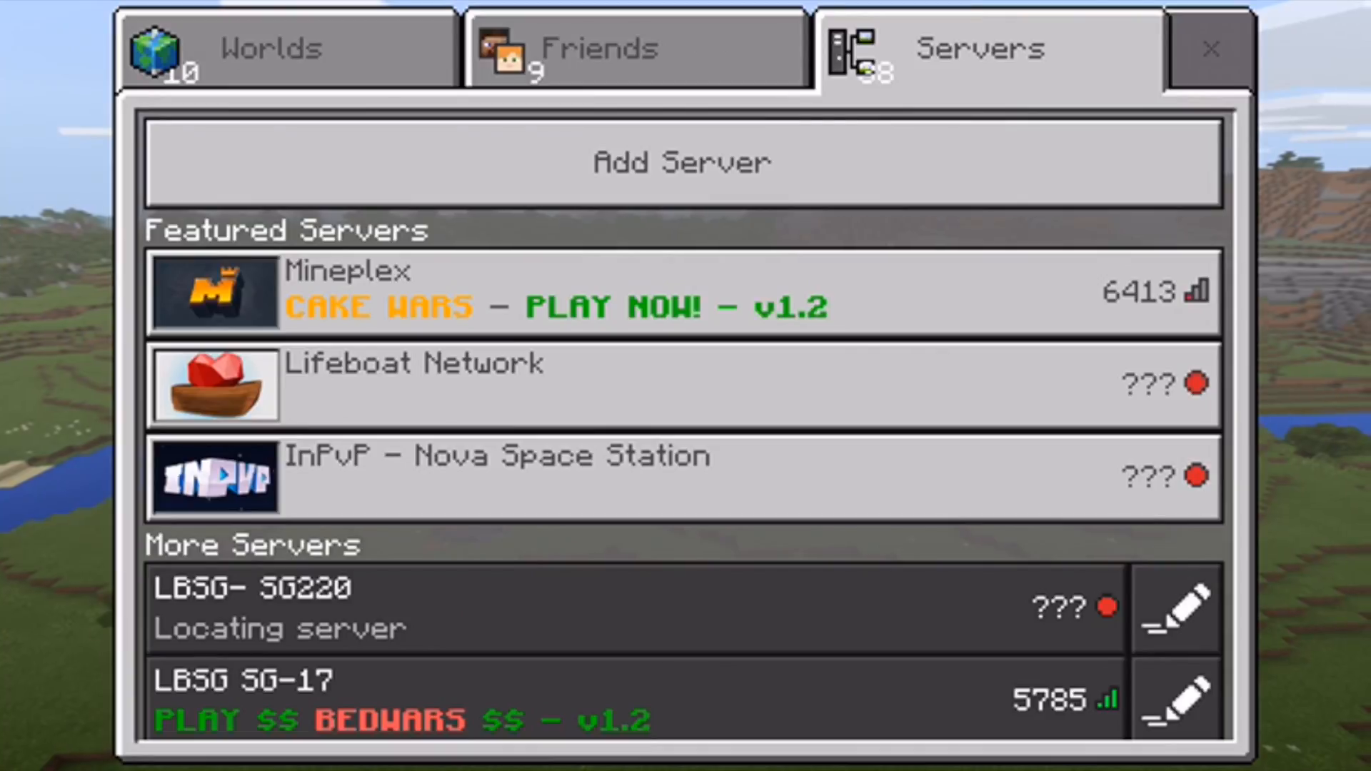
scroll("down", 3)
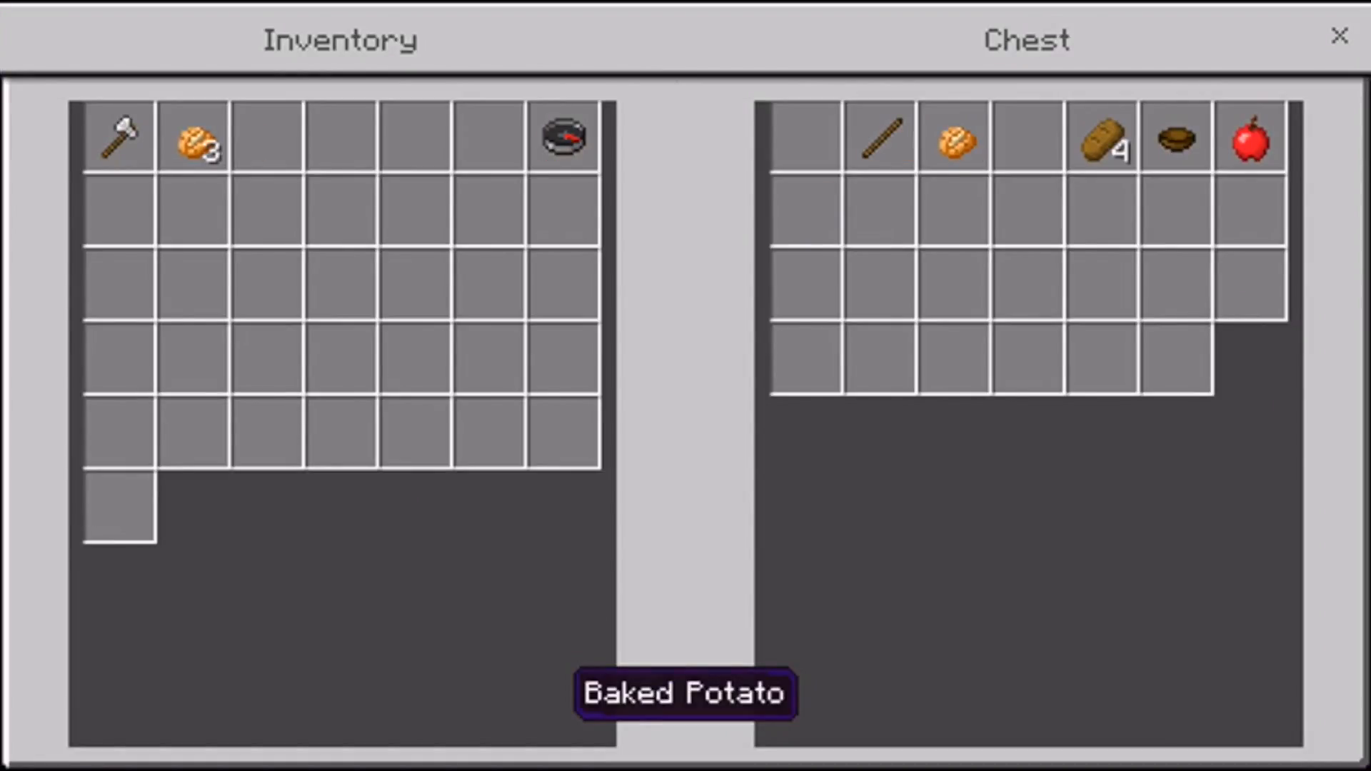
Move chest items, including a Baked Potato, into the inventory
key("Escape")
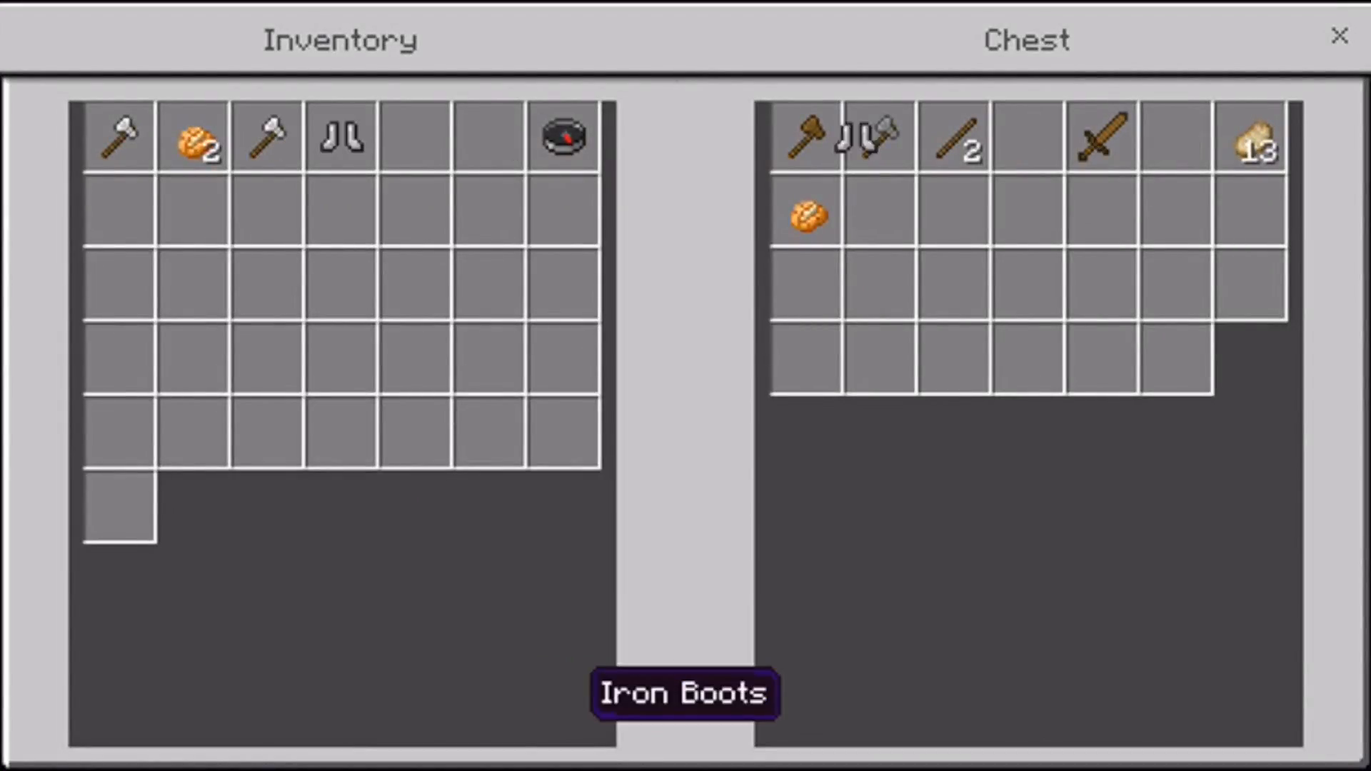
left_click(1336, 34)
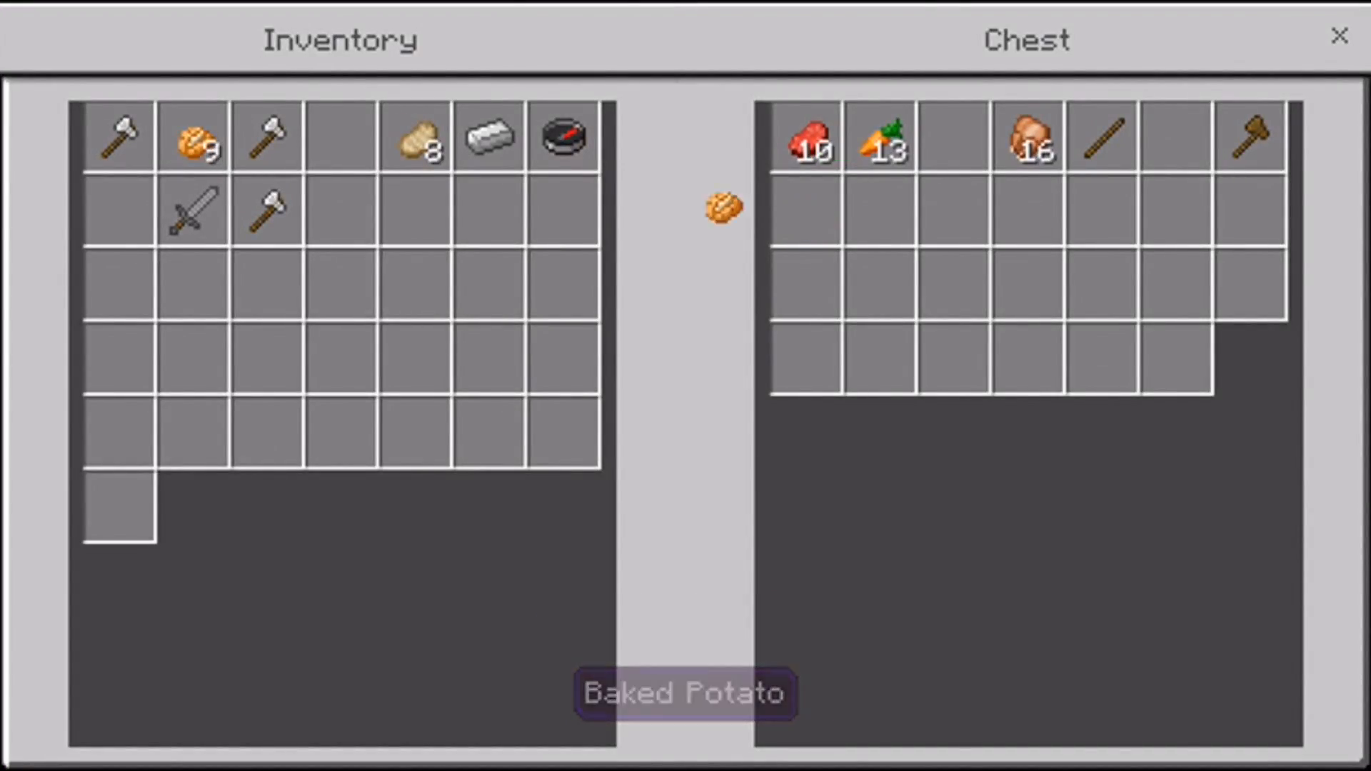
left_click(1335, 35)
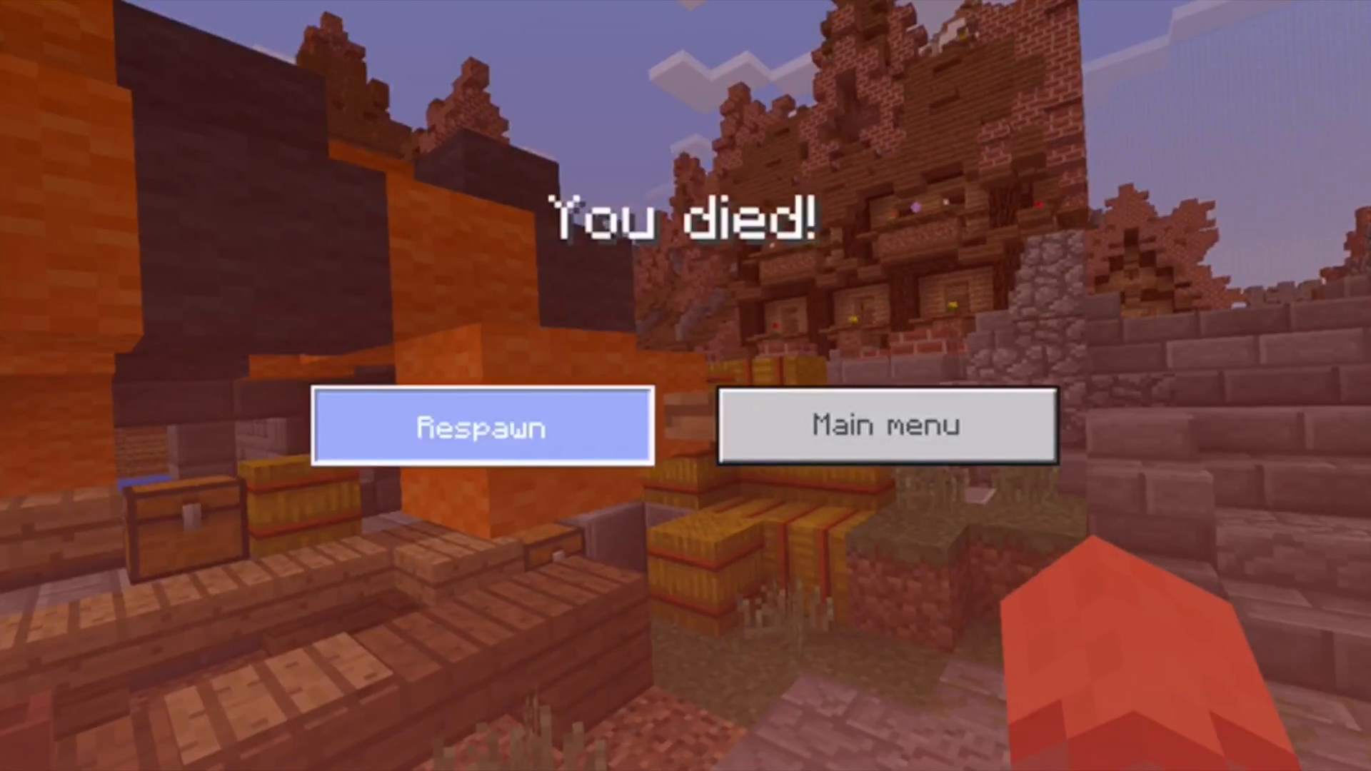
Respawn from the You died screen, with the match placing 7th of 11
left_click(478, 428)
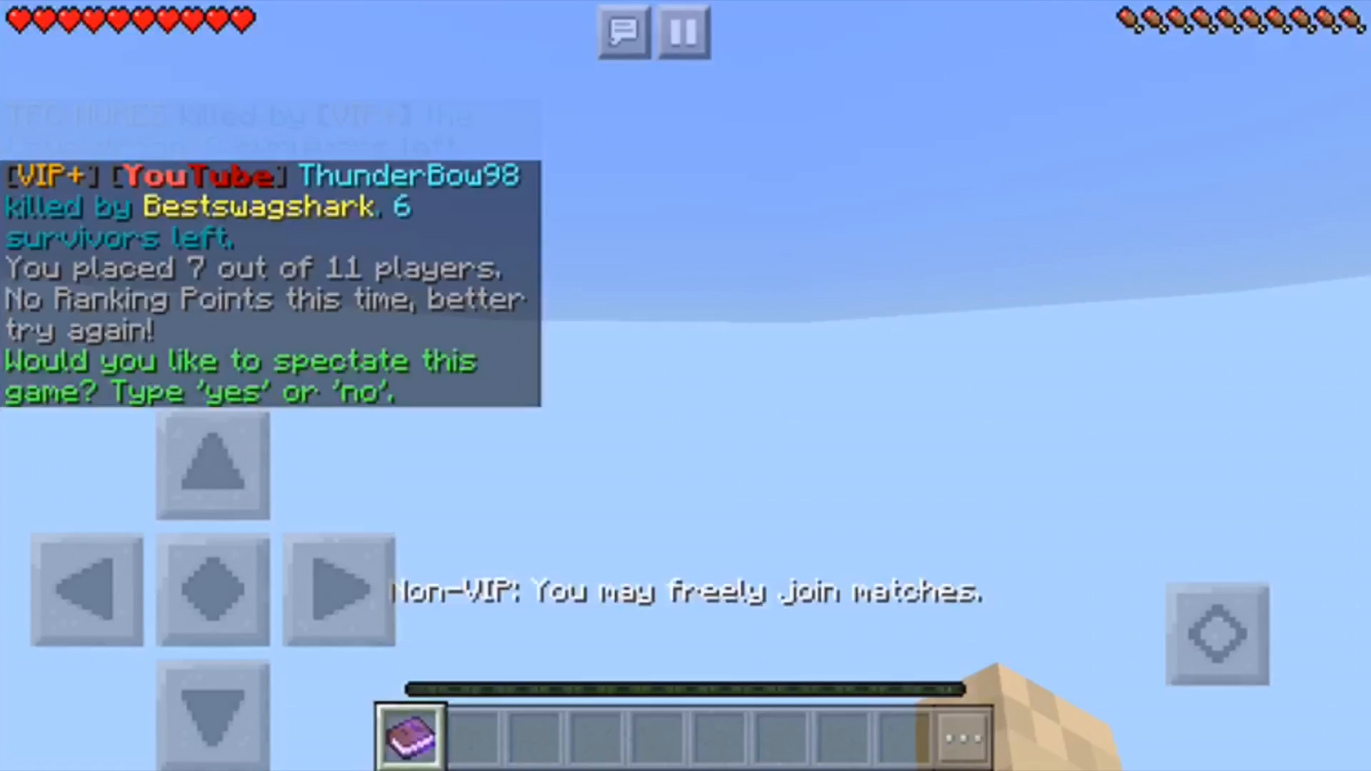